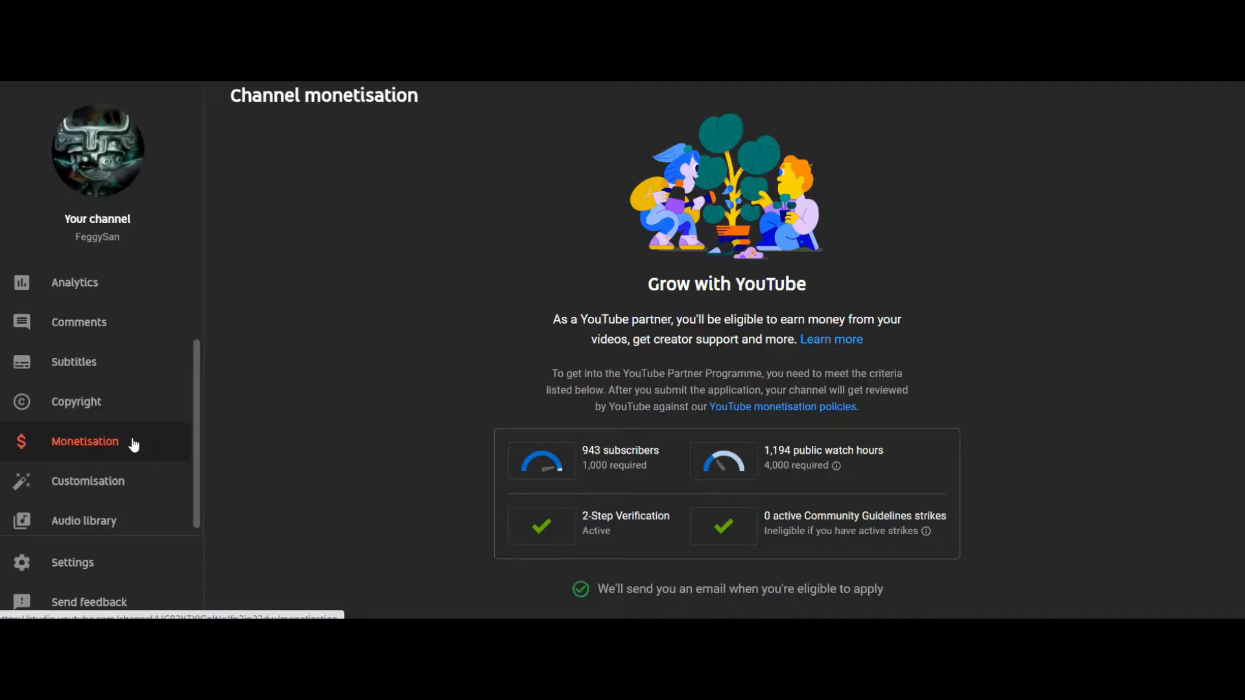
{"action": "mouse_move", "coordinate": [514, 486]}
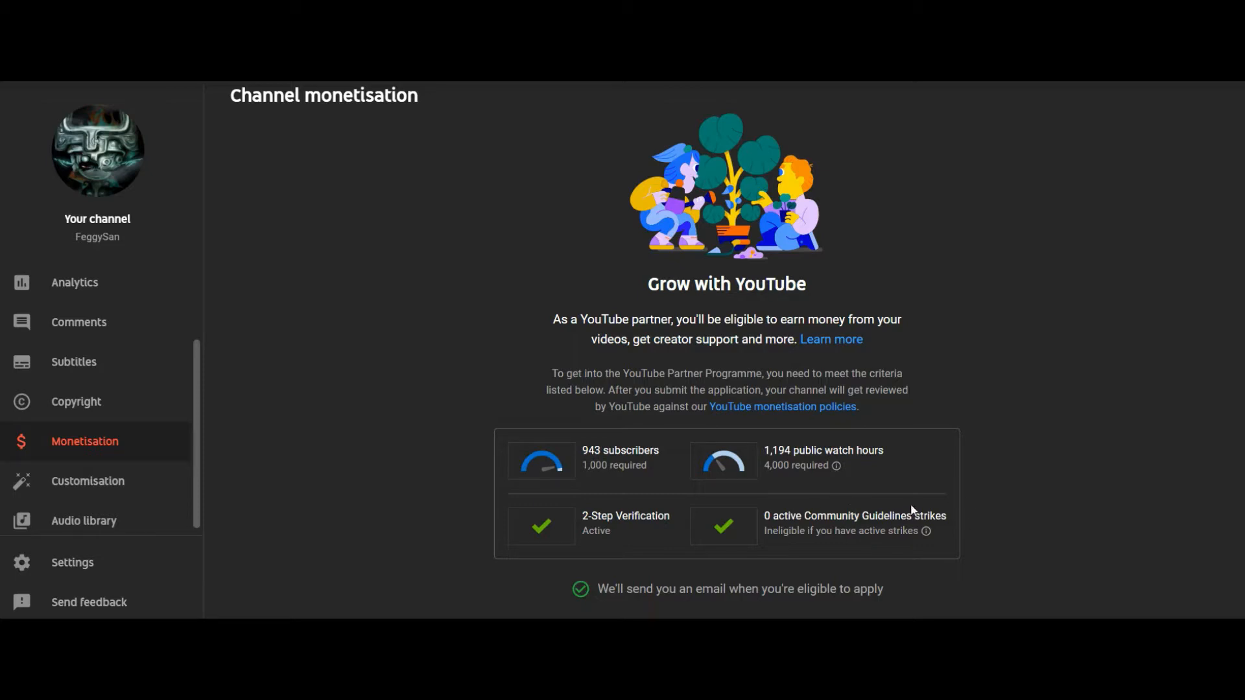
{"action": "mouse_move", "coordinate": [921, 506]}
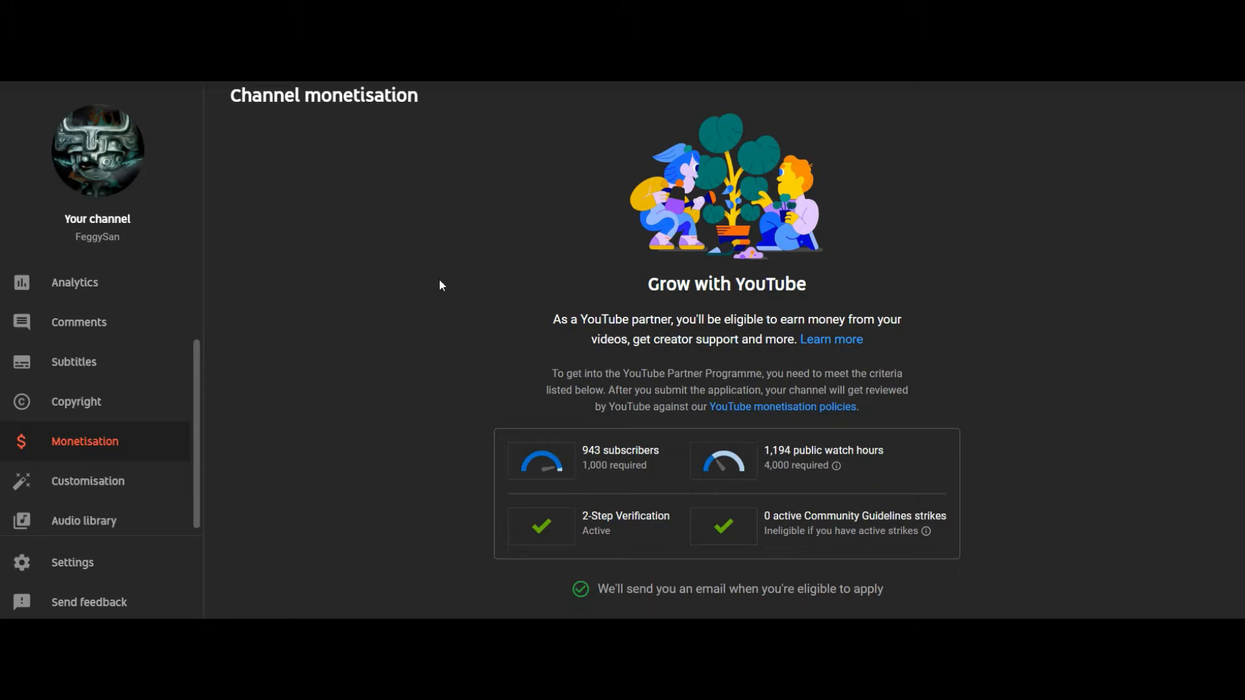
Step: Show channel analytics for the last 365 days: 52,757 views, 1.2K watch hours, 154 new subscribers
{"action": "left_click", "coordinate": [75, 282]}
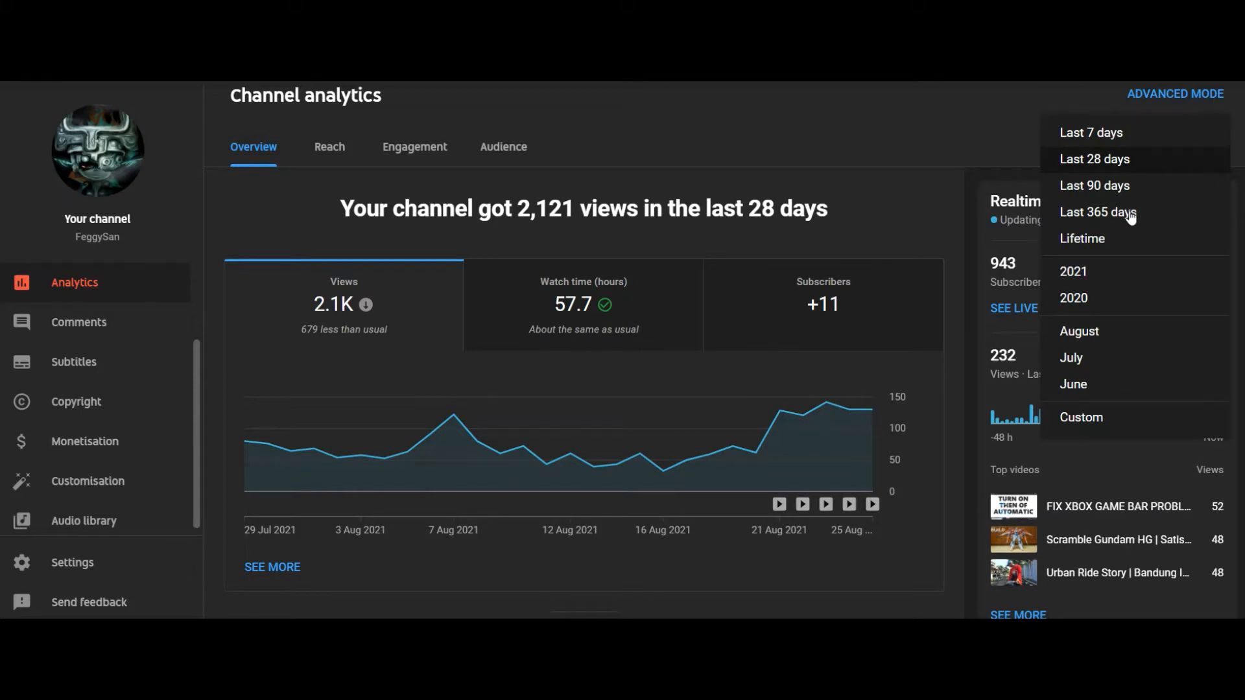
{"action": "left_click", "coordinate": [1097, 211]}
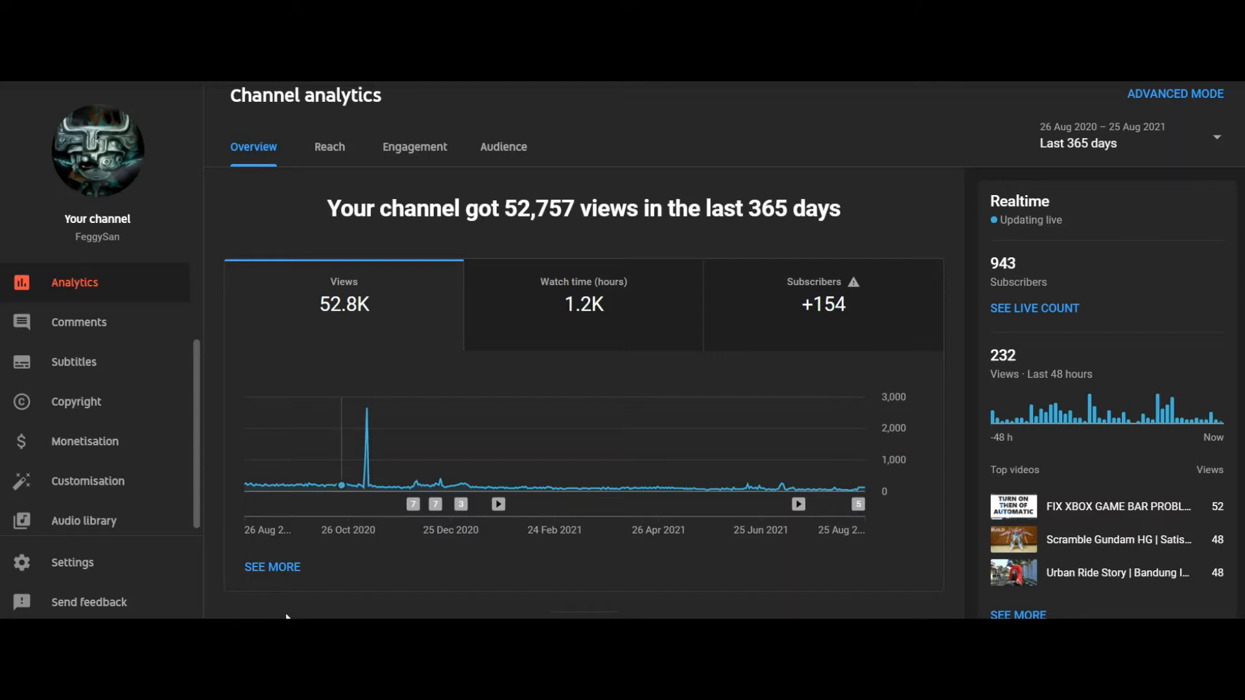
Step: Open advanced per-video analytics for the last 365 days, totalling 52,756 views and 1,194.6 watch hours
{"action": "left_click", "coordinate": [271, 567]}
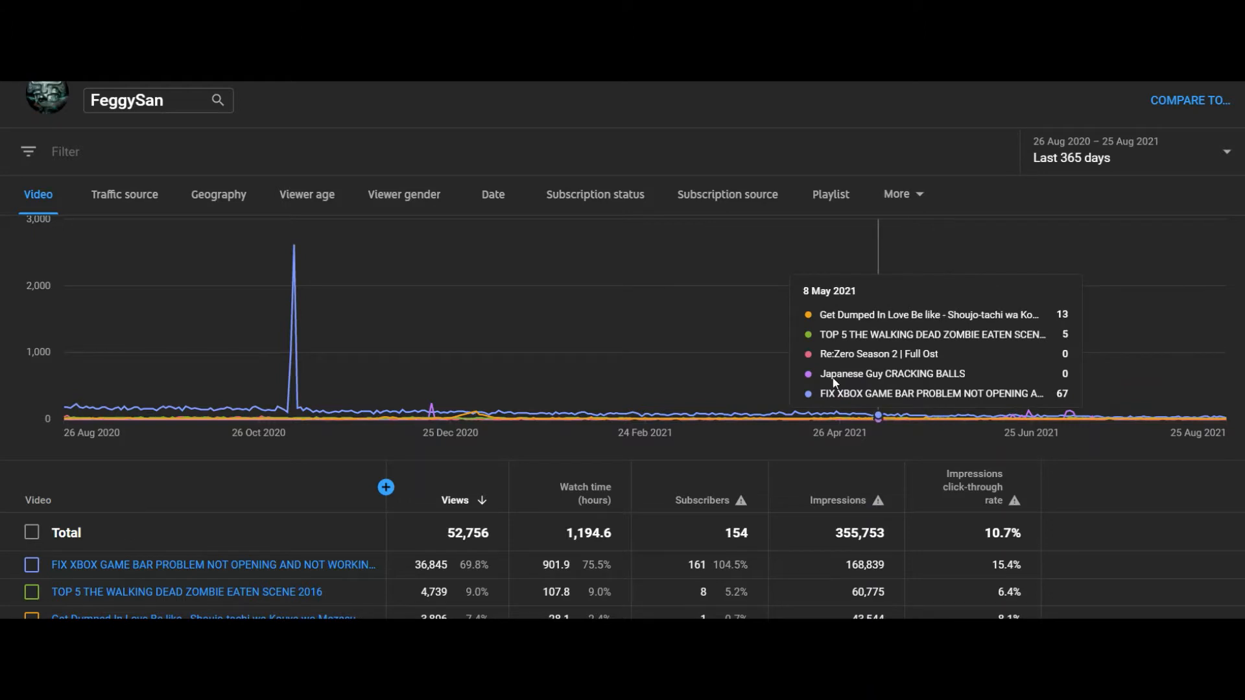
{"action": "mouse_move", "coordinate": [564, 541]}
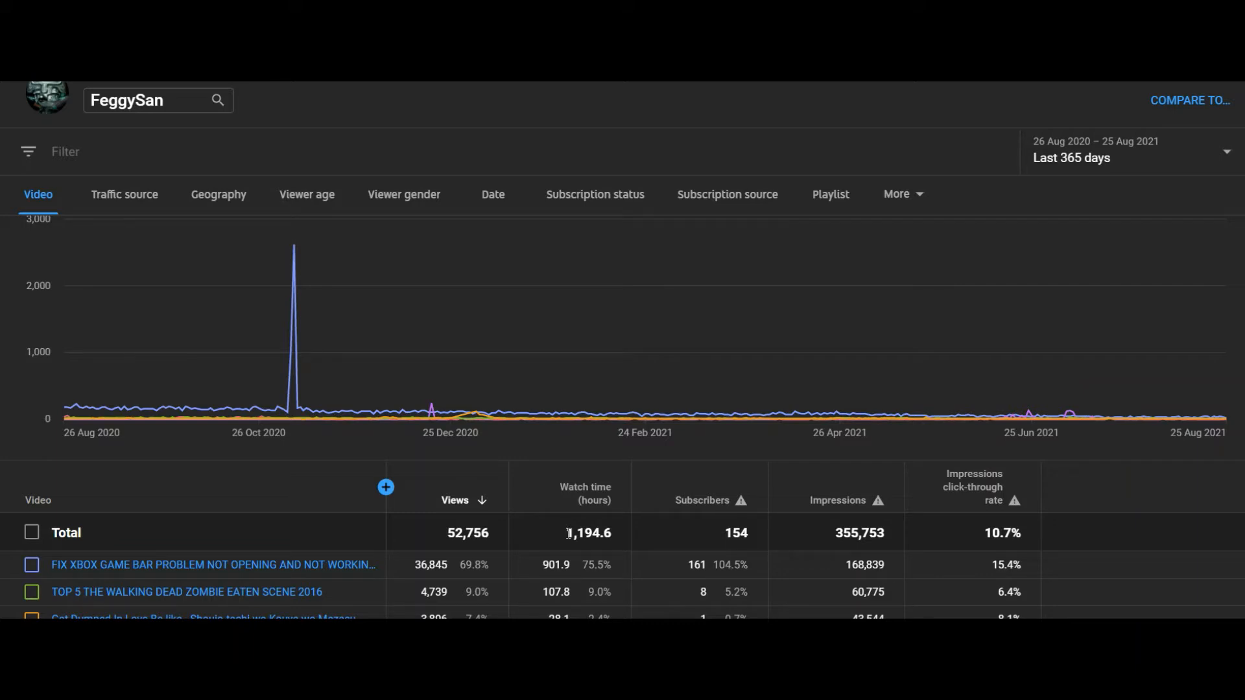
{"action": "left_click", "coordinate": [1127, 152]}
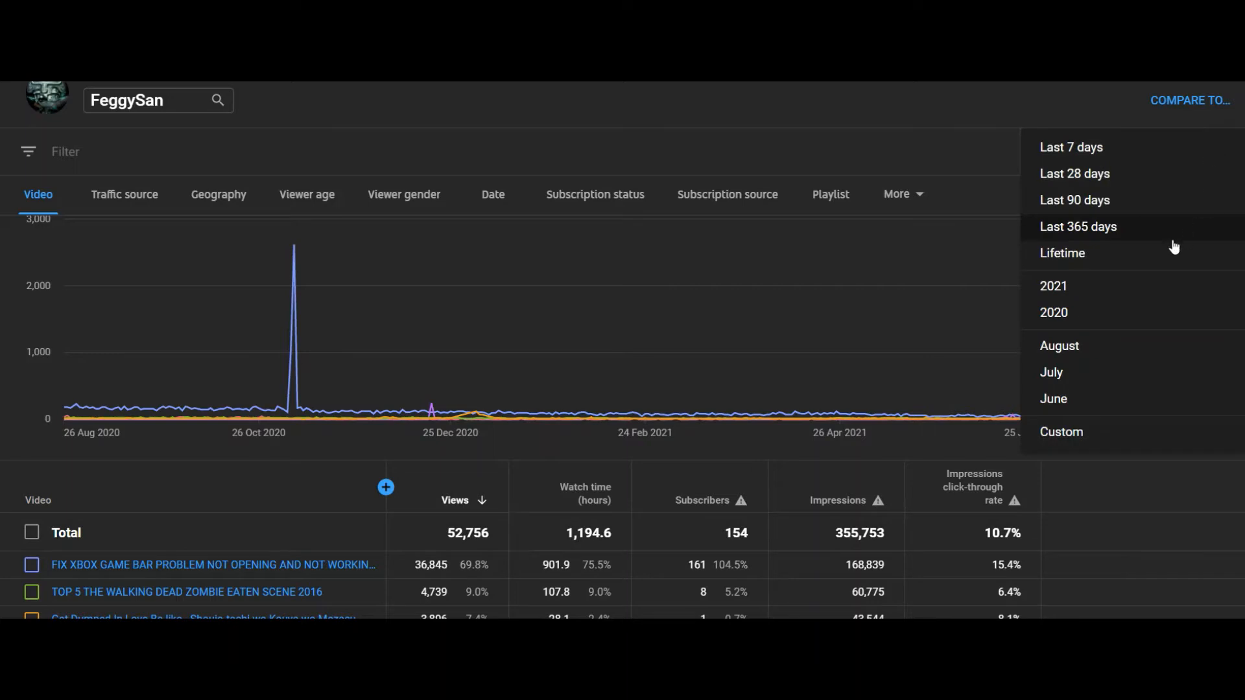
Step: Switch the report to Lifetime, showing 1,401,165 views and 88,584.4 watch hours across the video table
{"action": "left_click", "coordinate": [1062, 253]}
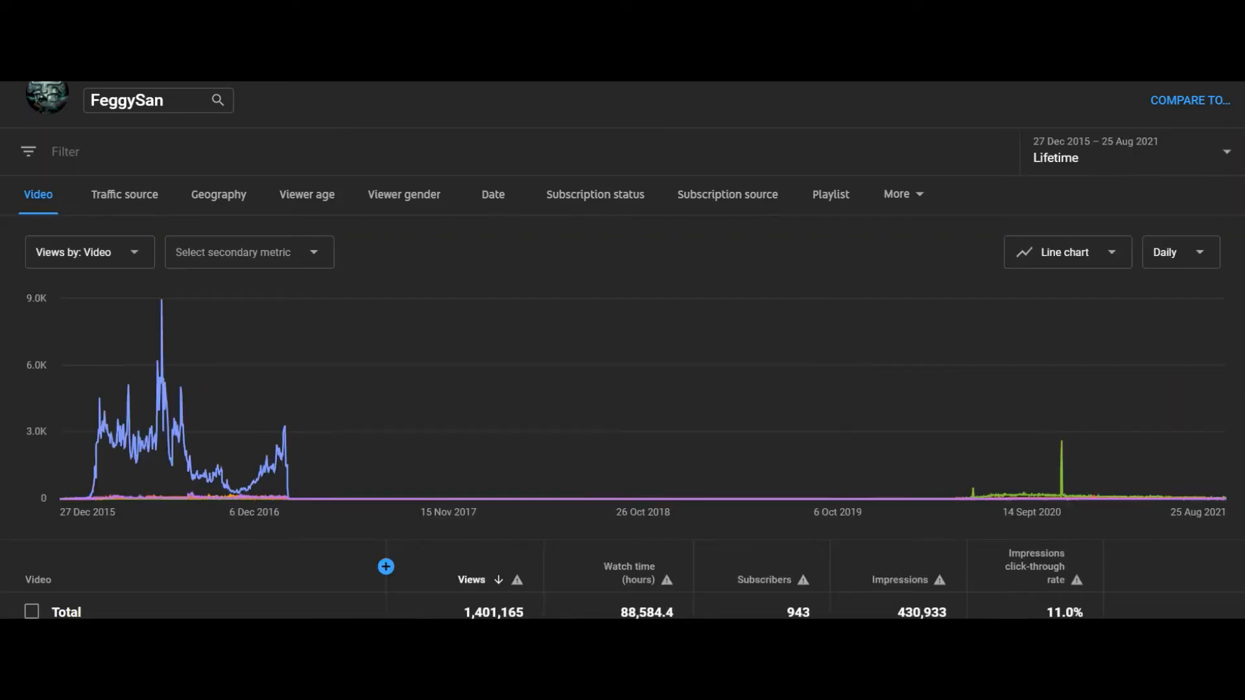
{"action": "scroll", "scroll_direction": "down", "scroll_amount": 3}
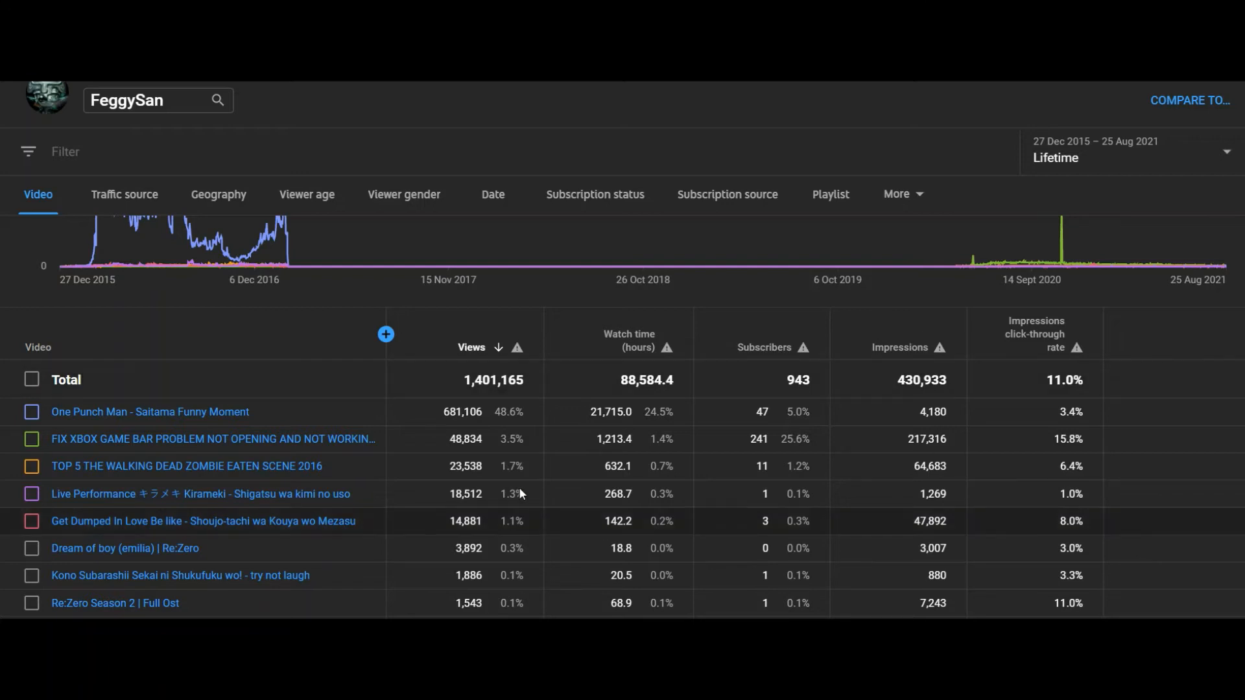
{"action": "mouse_move", "coordinate": [744, 380]}
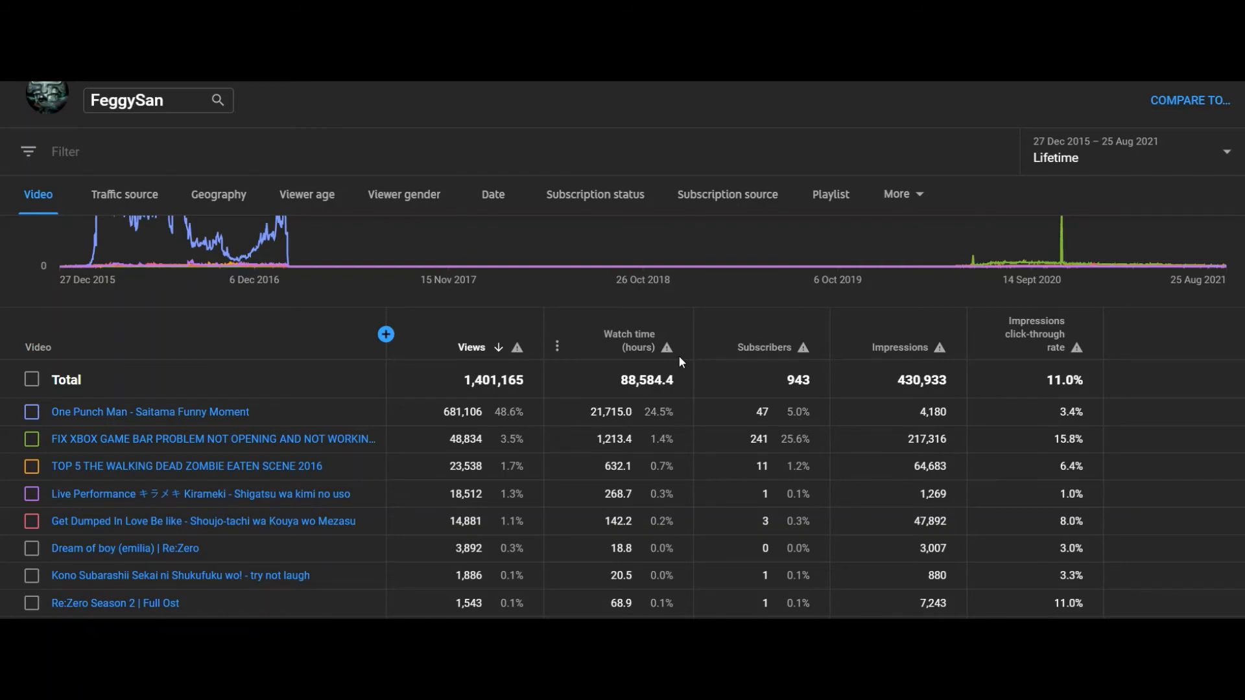
{"action": "mouse_move", "coordinate": [1232, 141]}
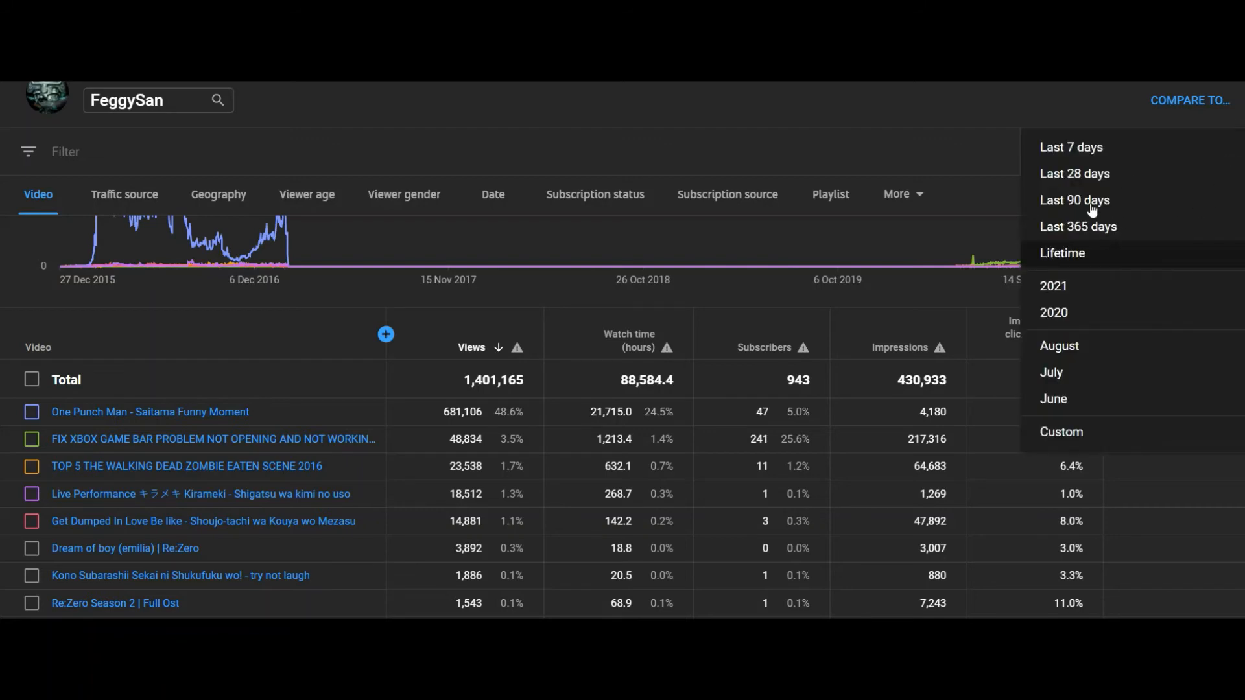
{"action": "mouse_move", "coordinate": [1090, 260]}
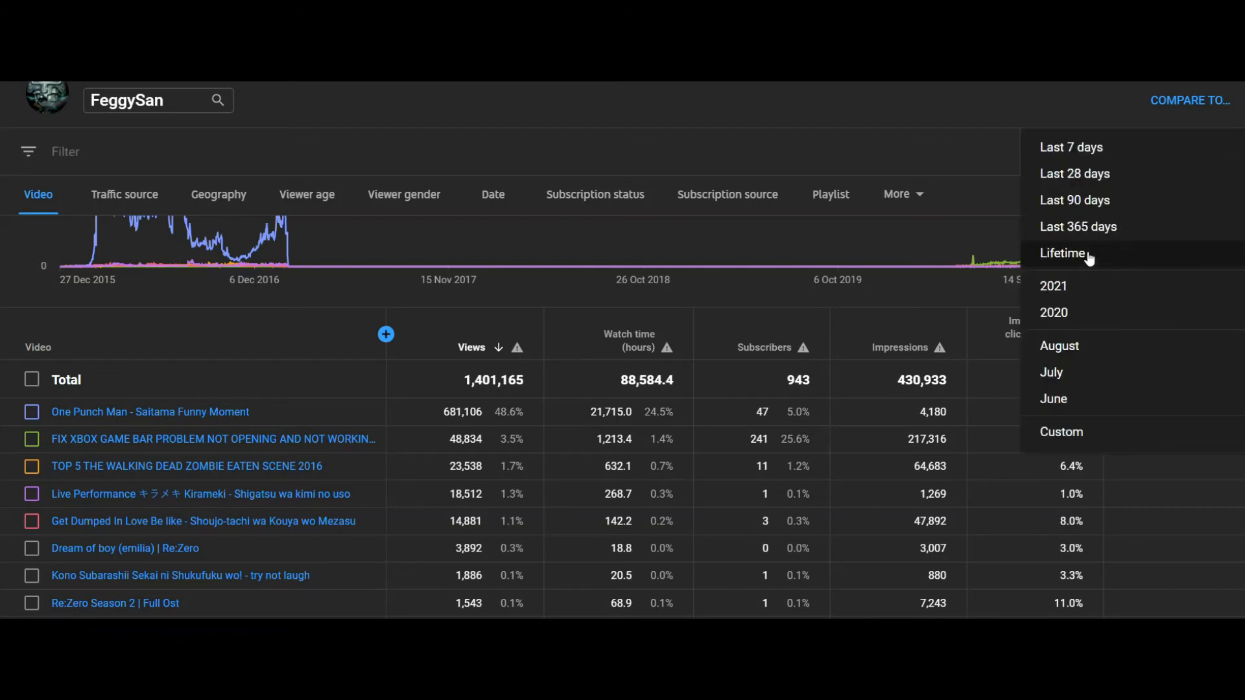